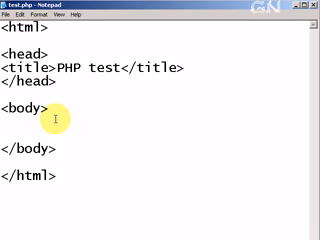
type("<")
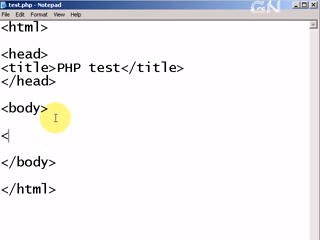
type("php")
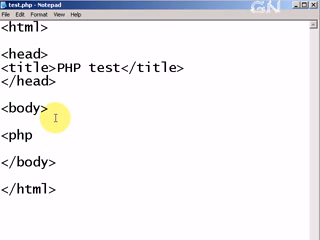
type("?")
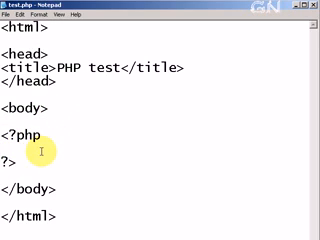
type("echo !\"\";")
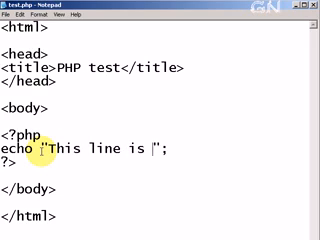
type("created by PHP")
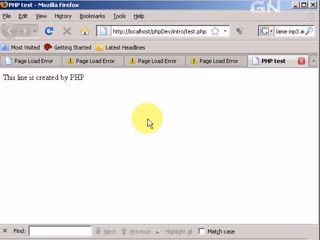
mouse_move(144, 122)
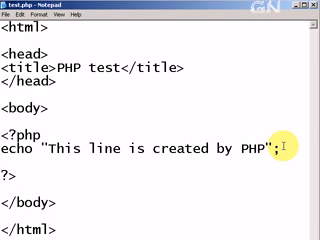
type("phpinfo()")
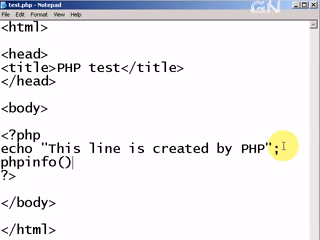